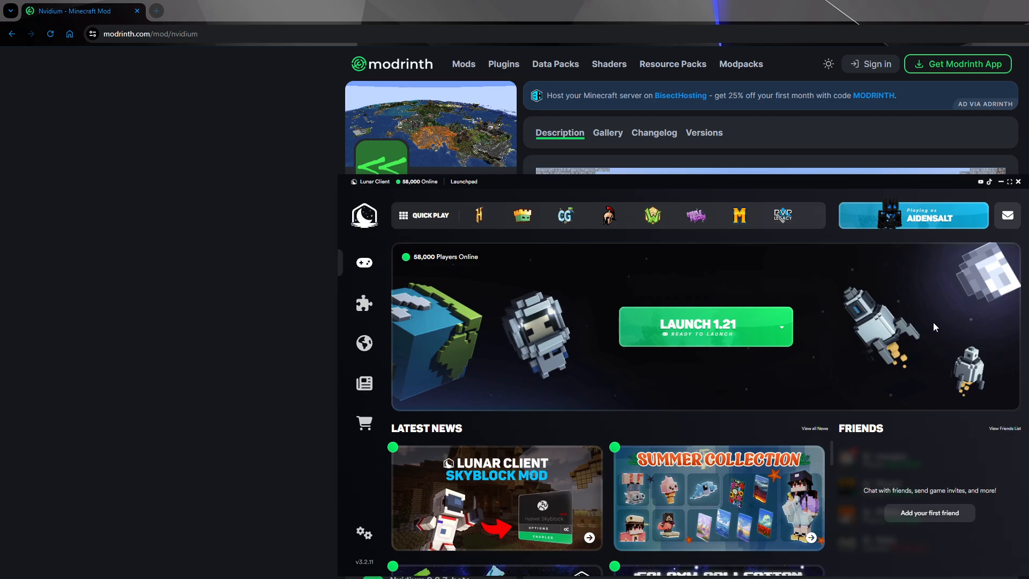
{"action": "mouse_move", "coordinate": [787, 334]}
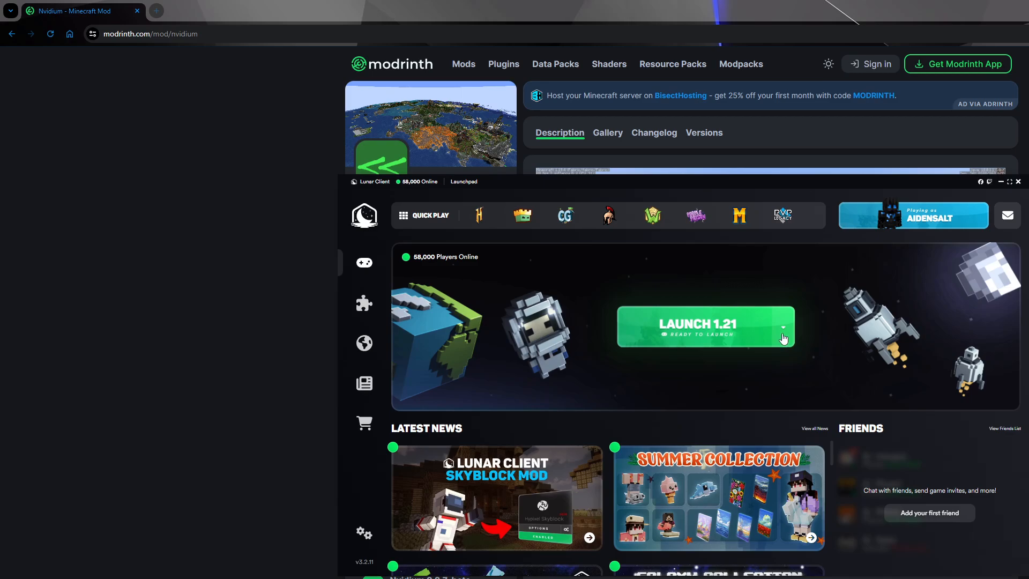
{"action": "mouse_move", "coordinate": [787, 335]}
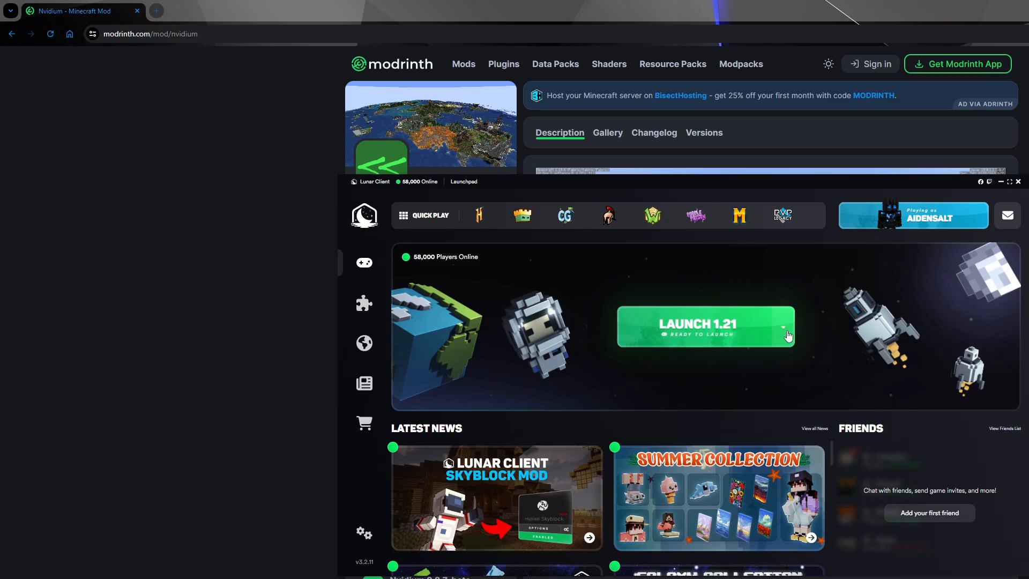
Open the Explore Versions list from the Launch 1.21 dropdown and scroll through versions 1.8–1.16
{"action": "left_click", "coordinate": [782, 326]}
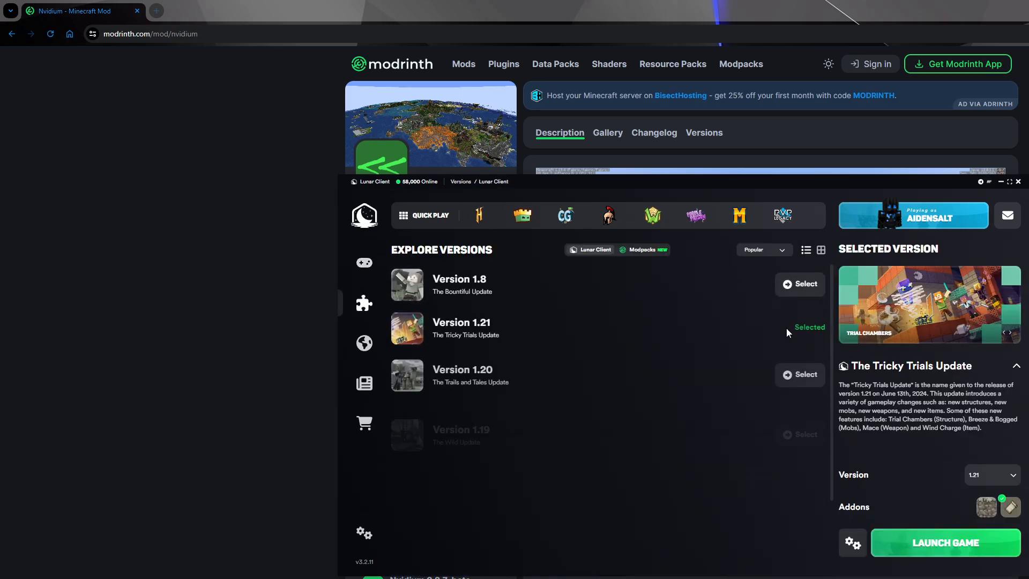
{"action": "scroll", "scroll_direction": "down", "scroll_amount": 3}
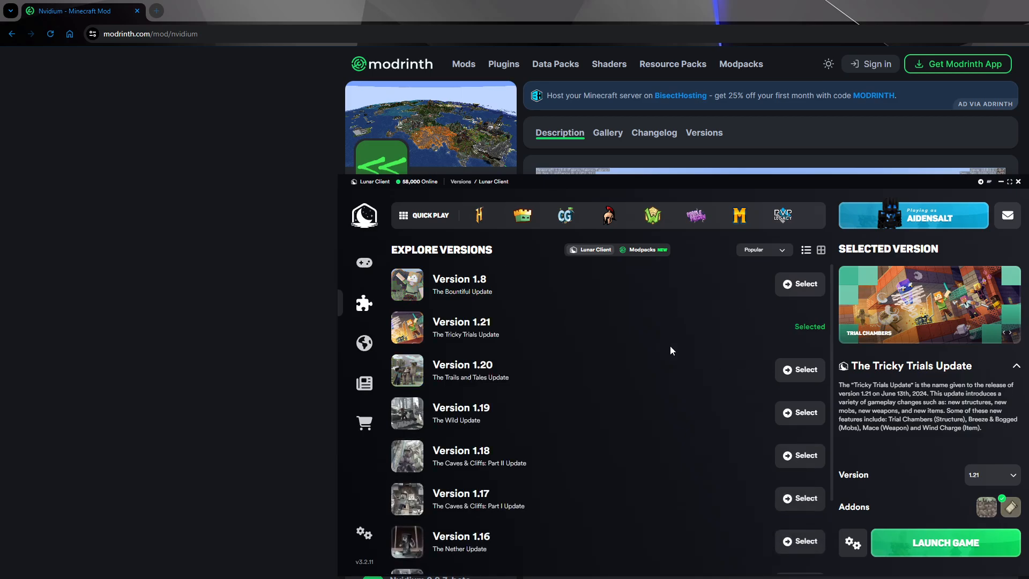
{"action": "mouse_move", "coordinate": [559, 319]}
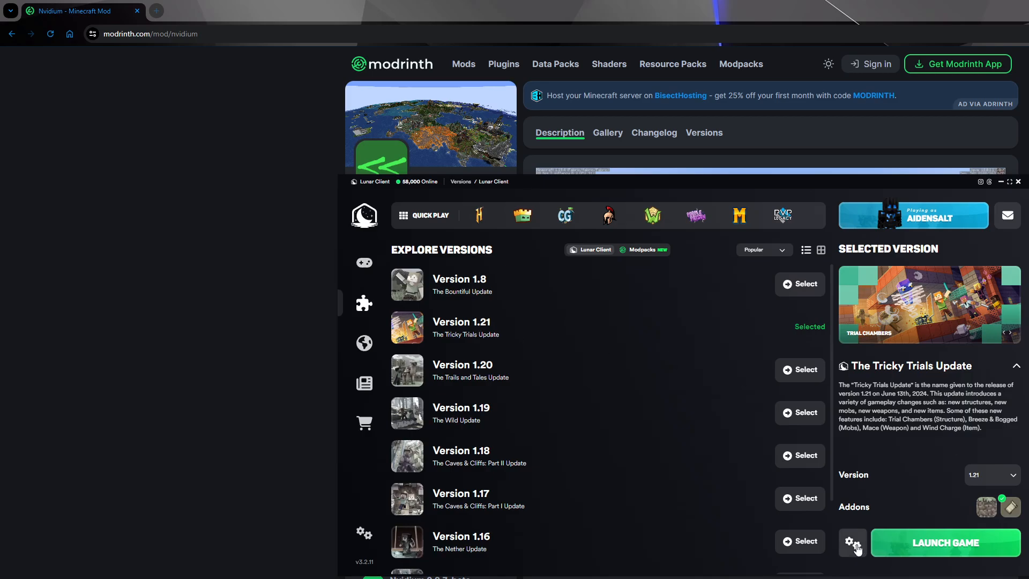
Open the 1.21 profile's Mods settings and reveal its empty mods folder in File Explorer
{"action": "left_click", "coordinate": [852, 541]}
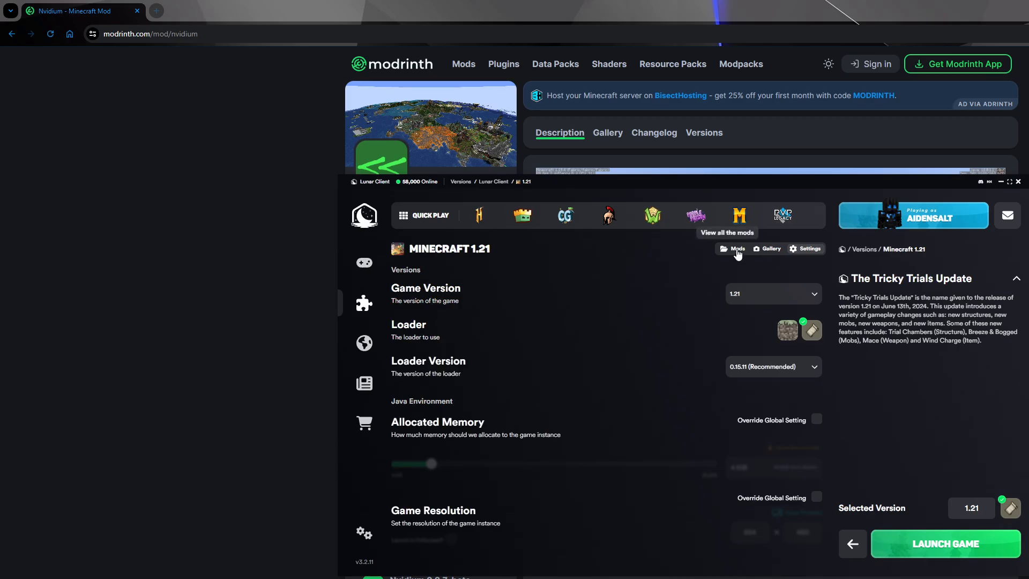
{"action": "mouse_move", "coordinate": [796, 337]}
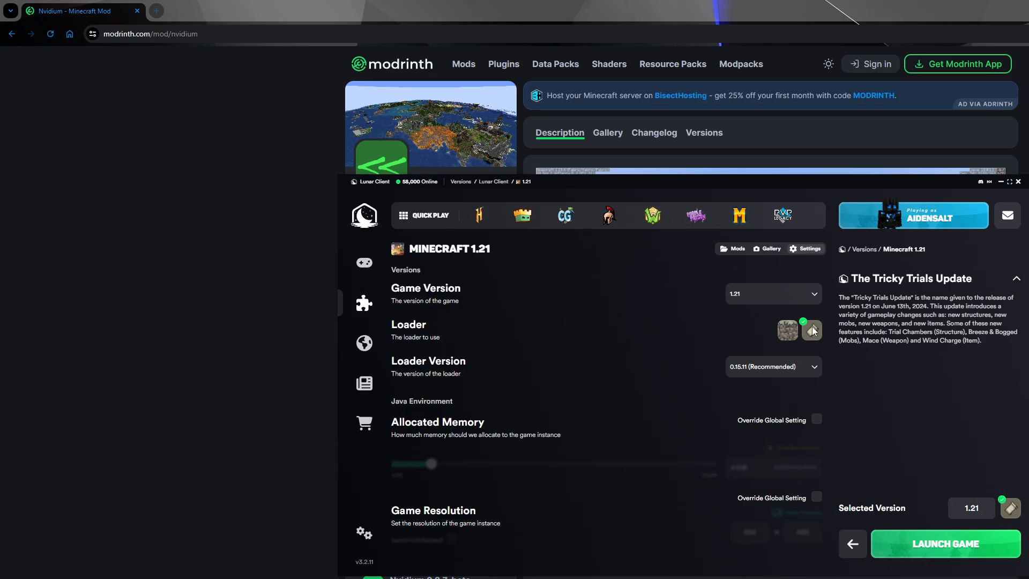
{"action": "left_click", "coordinate": [734, 248]}
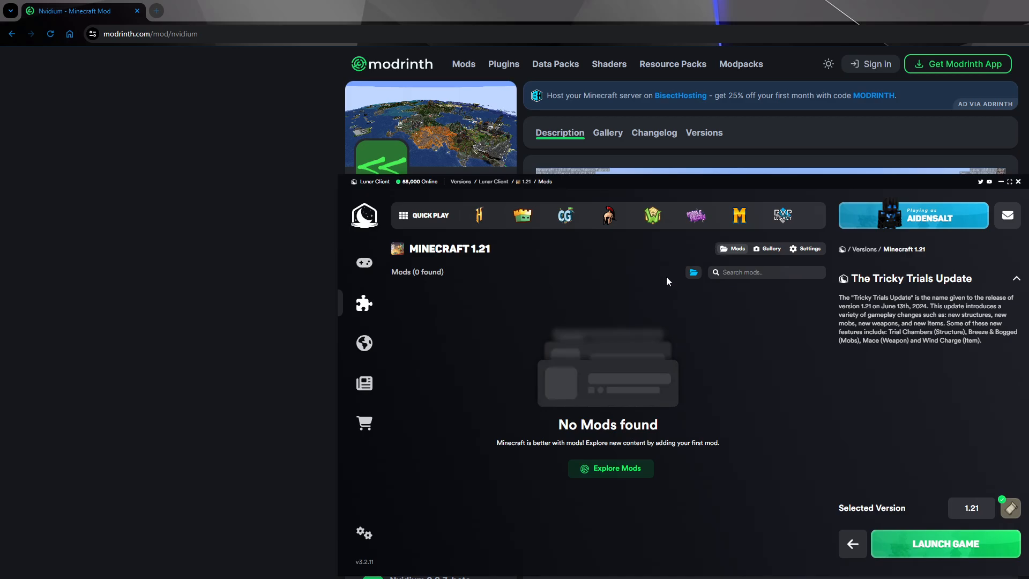
{"action": "left_click", "coordinate": [694, 272]}
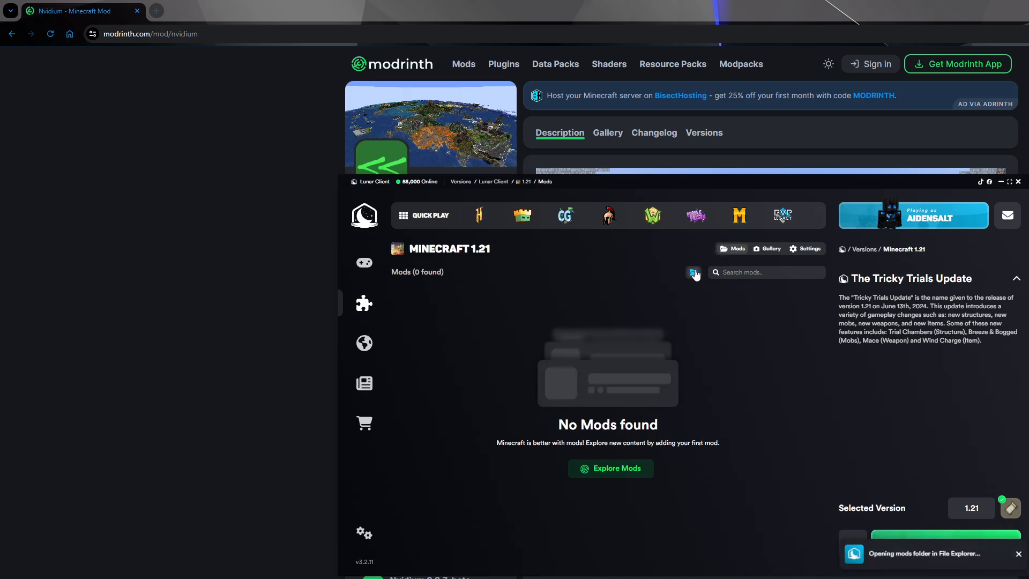
{"action": "left_click", "coordinate": [693, 272]}
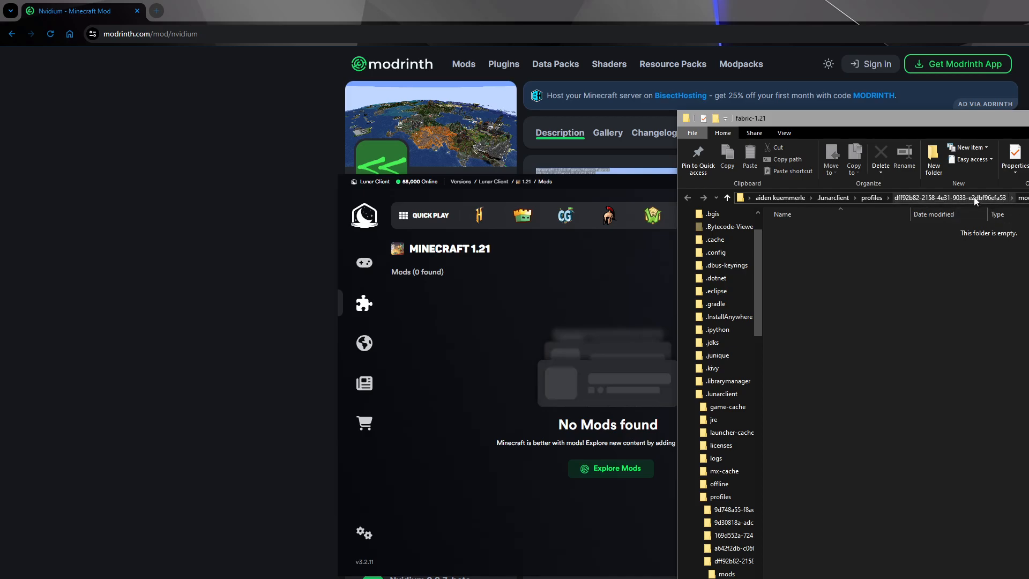
{"action": "mouse_move", "coordinate": [828, 481]}
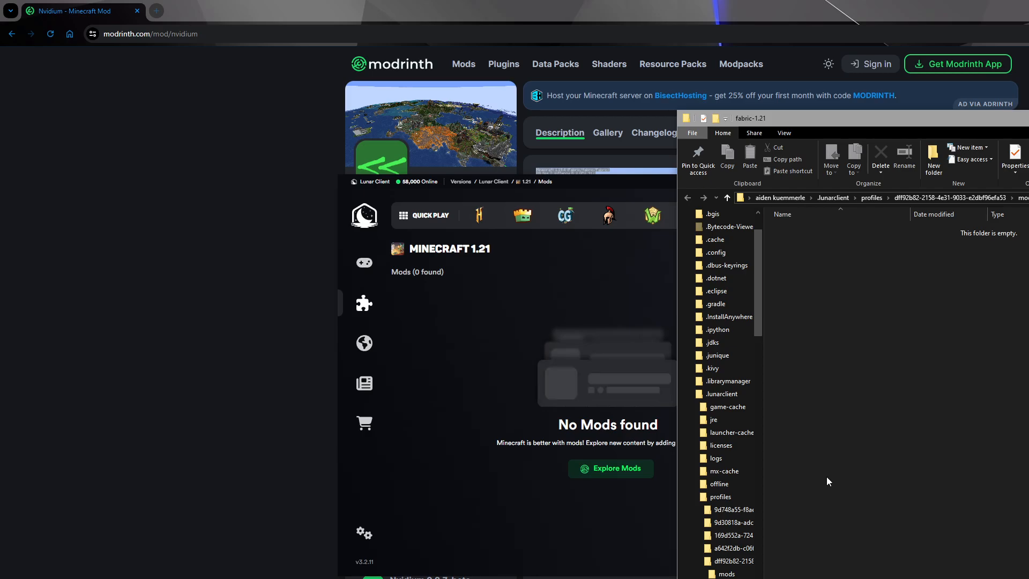
{"action": "mouse_move", "coordinate": [438, 199]}
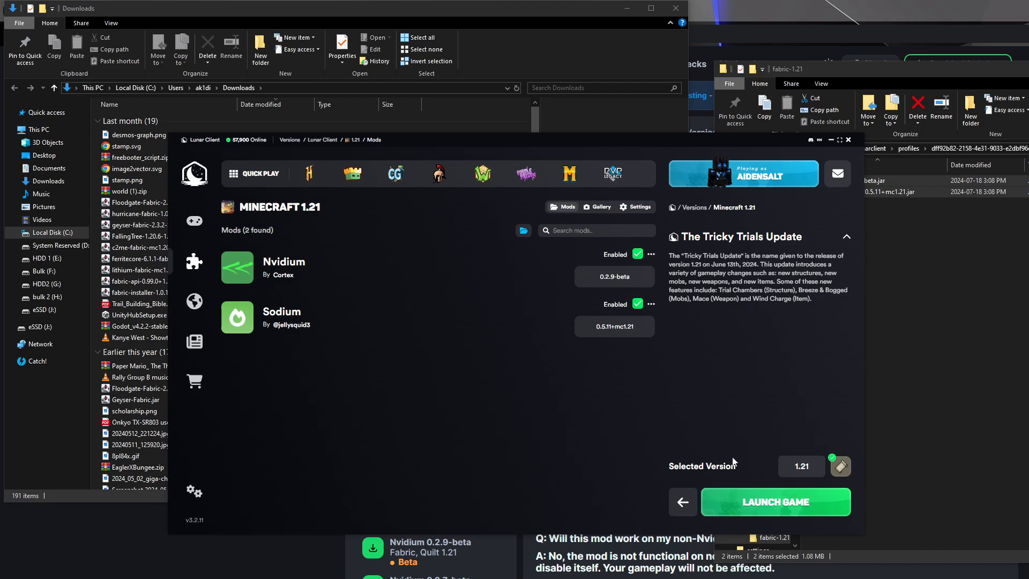
Launch Minecraft 1.21 with the Nvidium and Sodium mods loaded
{"action": "left_click", "coordinate": [774, 502]}
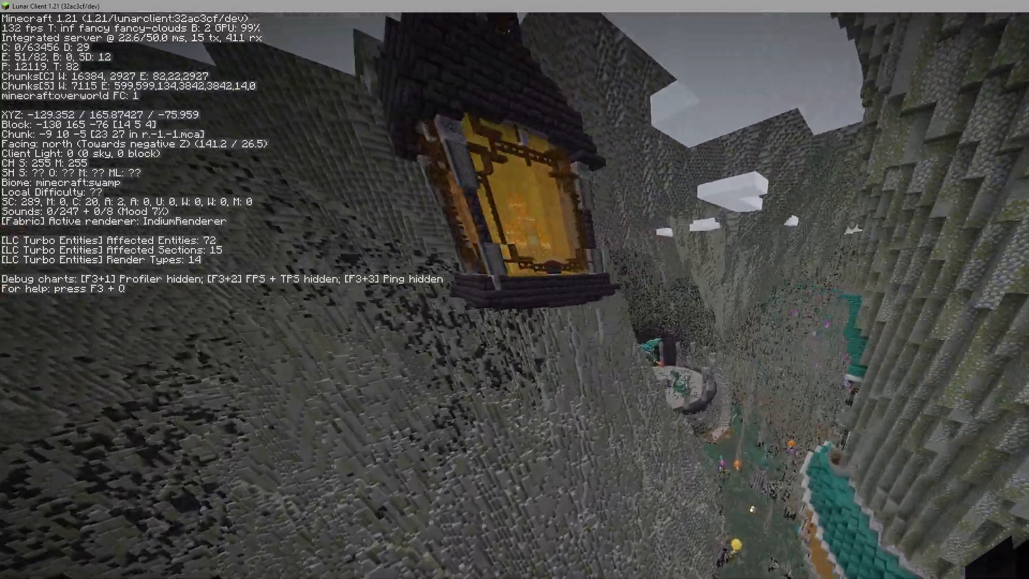
{"action": "mouse_move", "coordinate": [514, 289]}
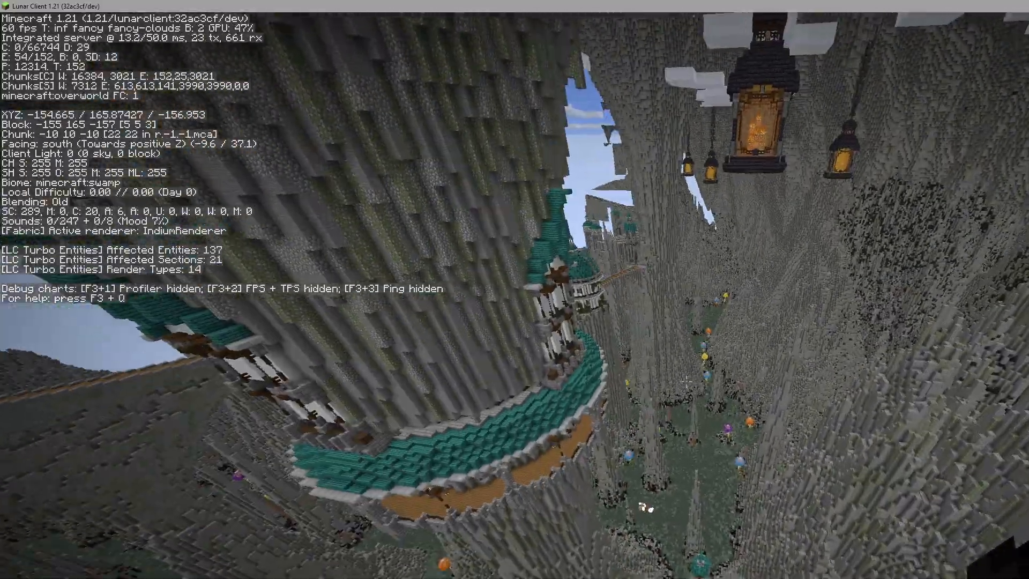